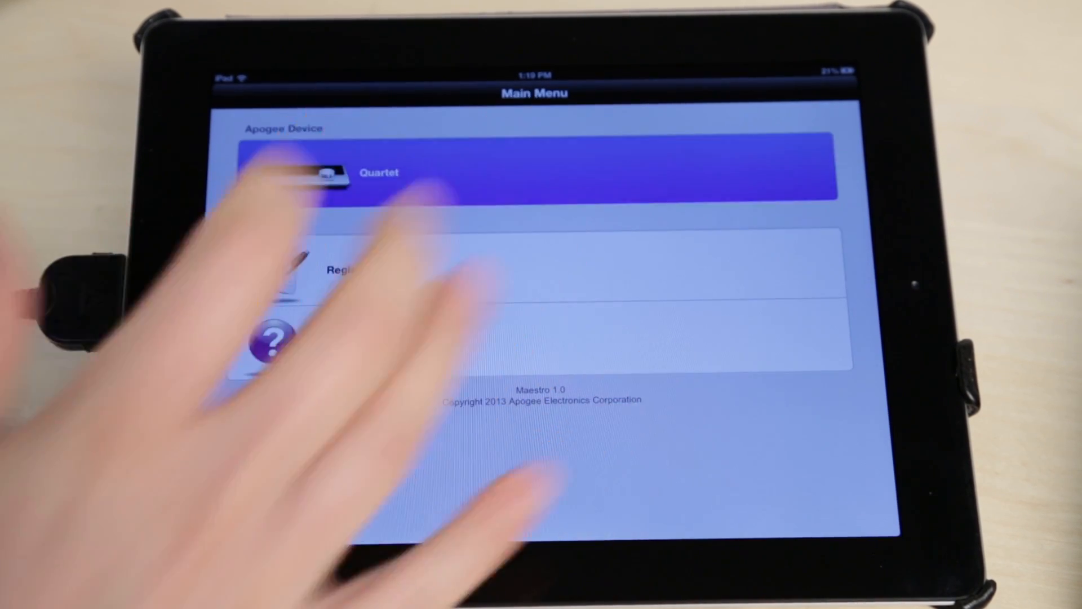
# - Open the Quartet device's mixer/output page from the Main Menu
pyautogui.click(538, 166)
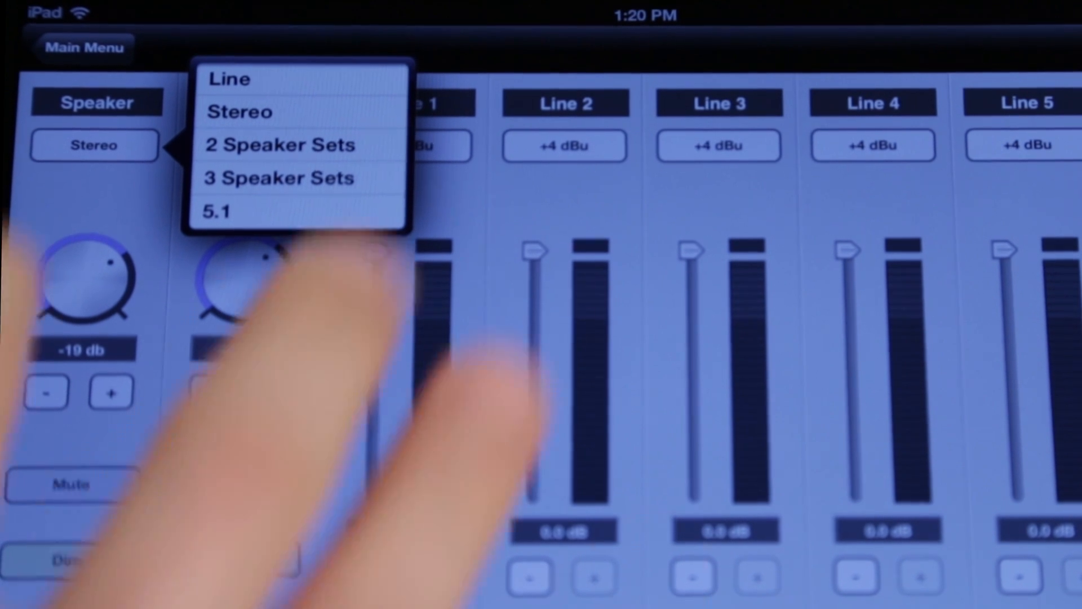
# - Set the speaker output mode to 2 Speaker Sets, showing Speaker 1
pyautogui.click(228, 79)
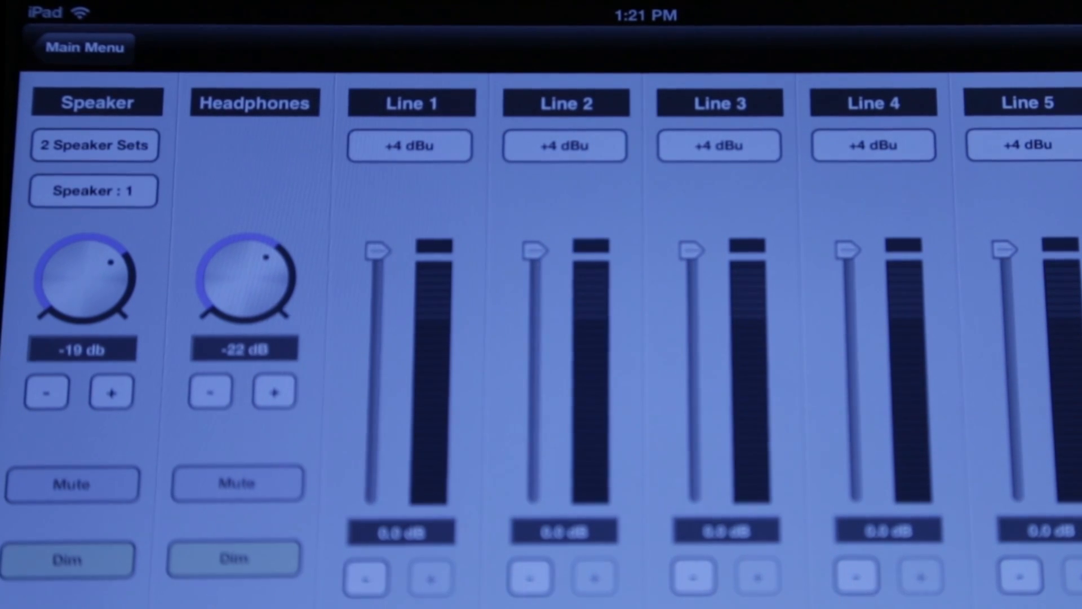
pyautogui.click(94, 145)
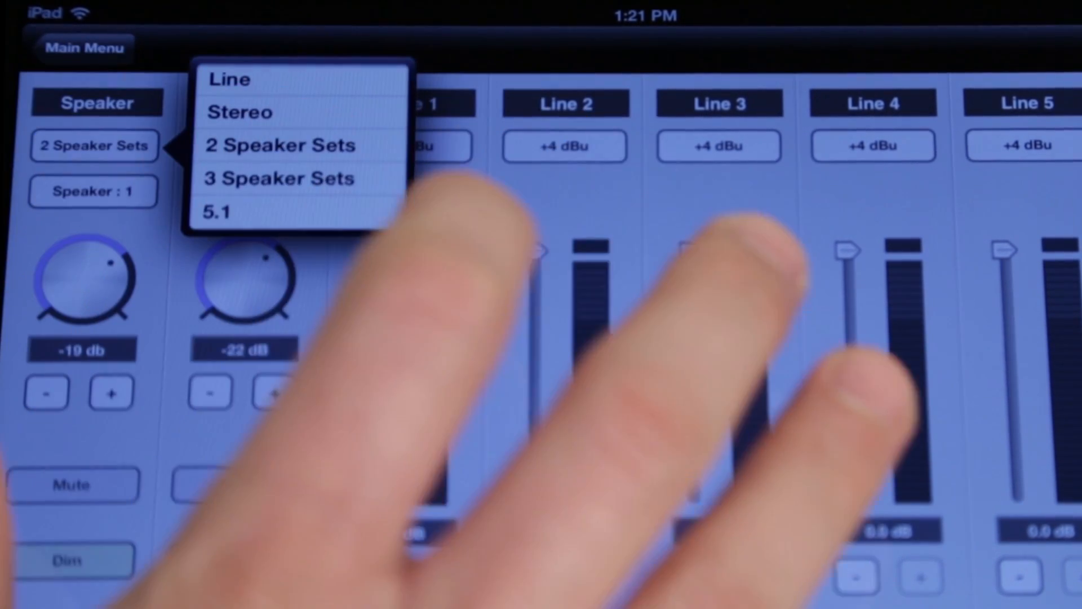
# - Keep 2 Speaker Sets selected with the speaker level at -17 dB
pyautogui.click(277, 178)
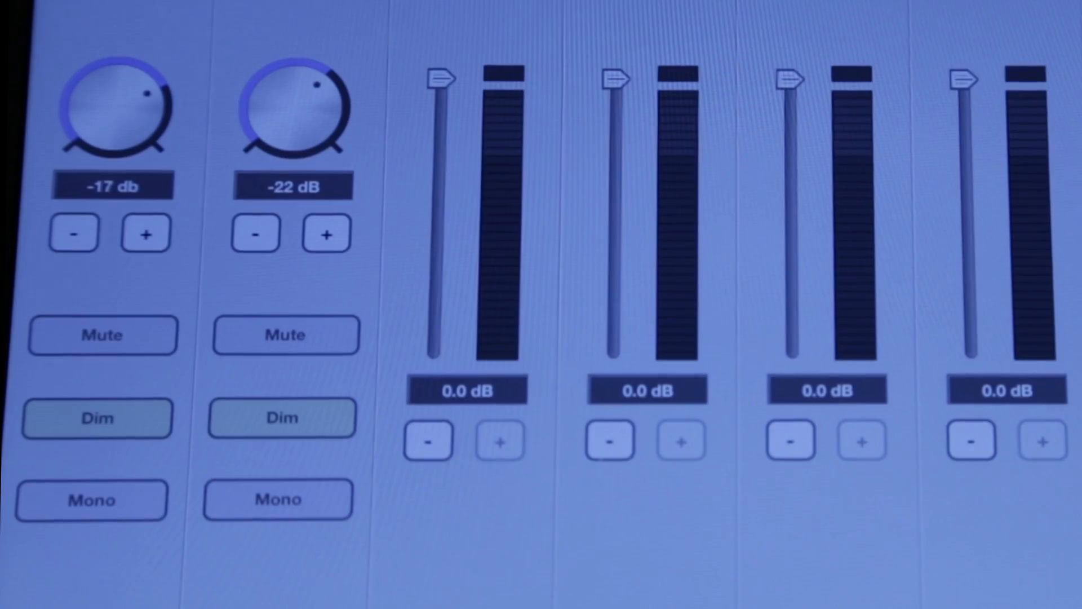
# - Mute then unmute the speakers, then engage Dim and Mono on the speaker output
pyautogui.click(102, 335)
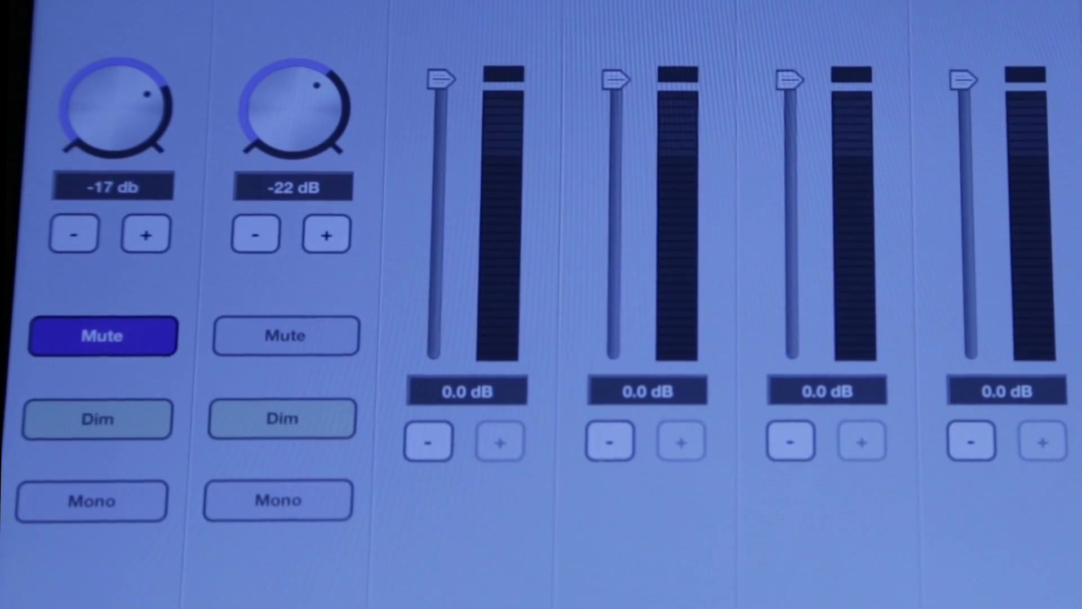
pyautogui.click(102, 336)
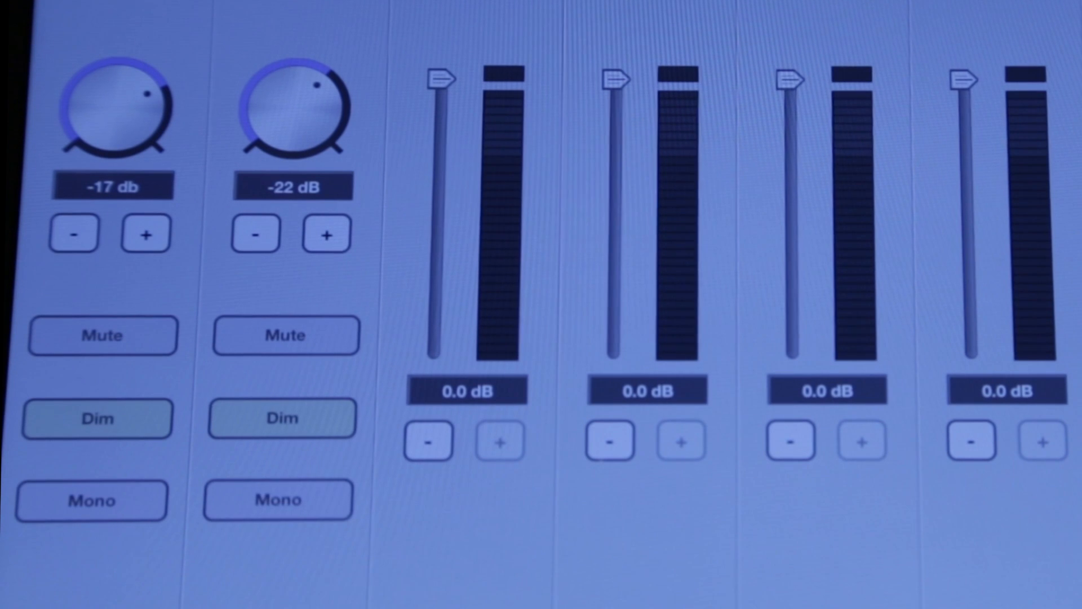
pyautogui.click(97, 417)
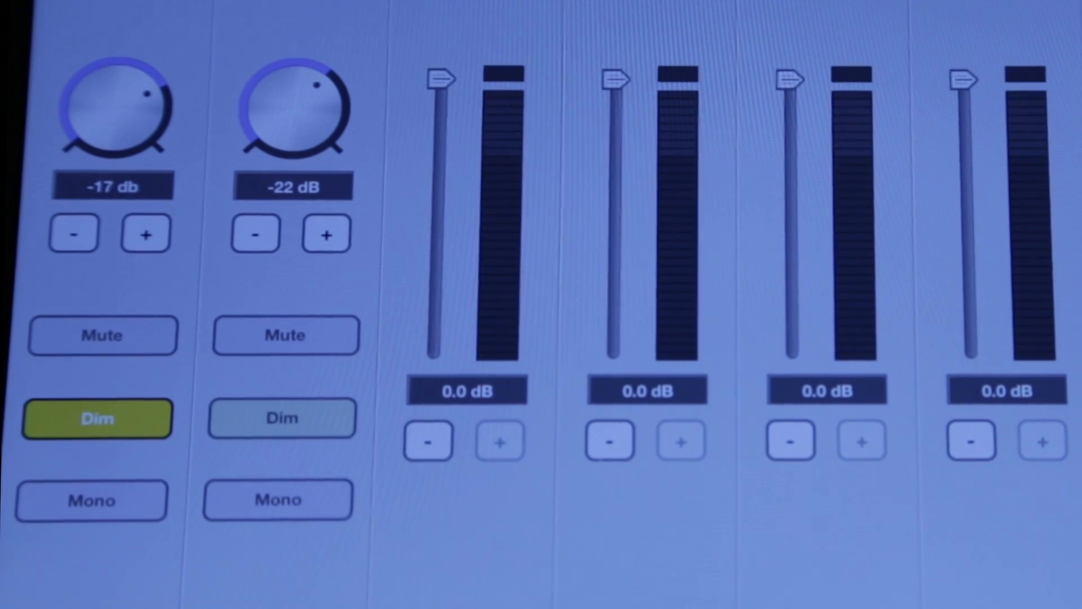
pyautogui.click(91, 500)
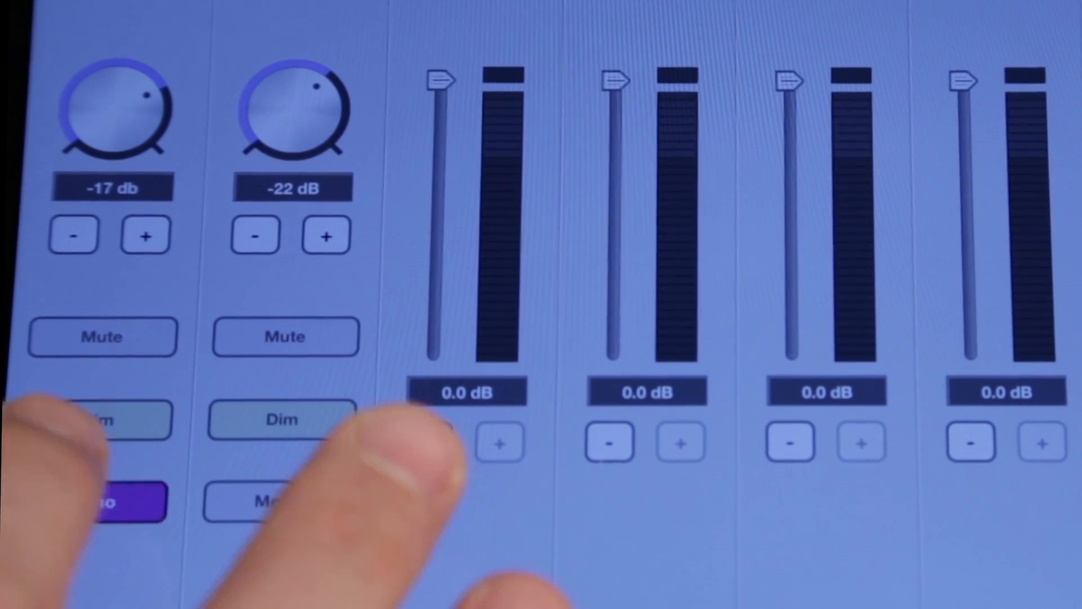